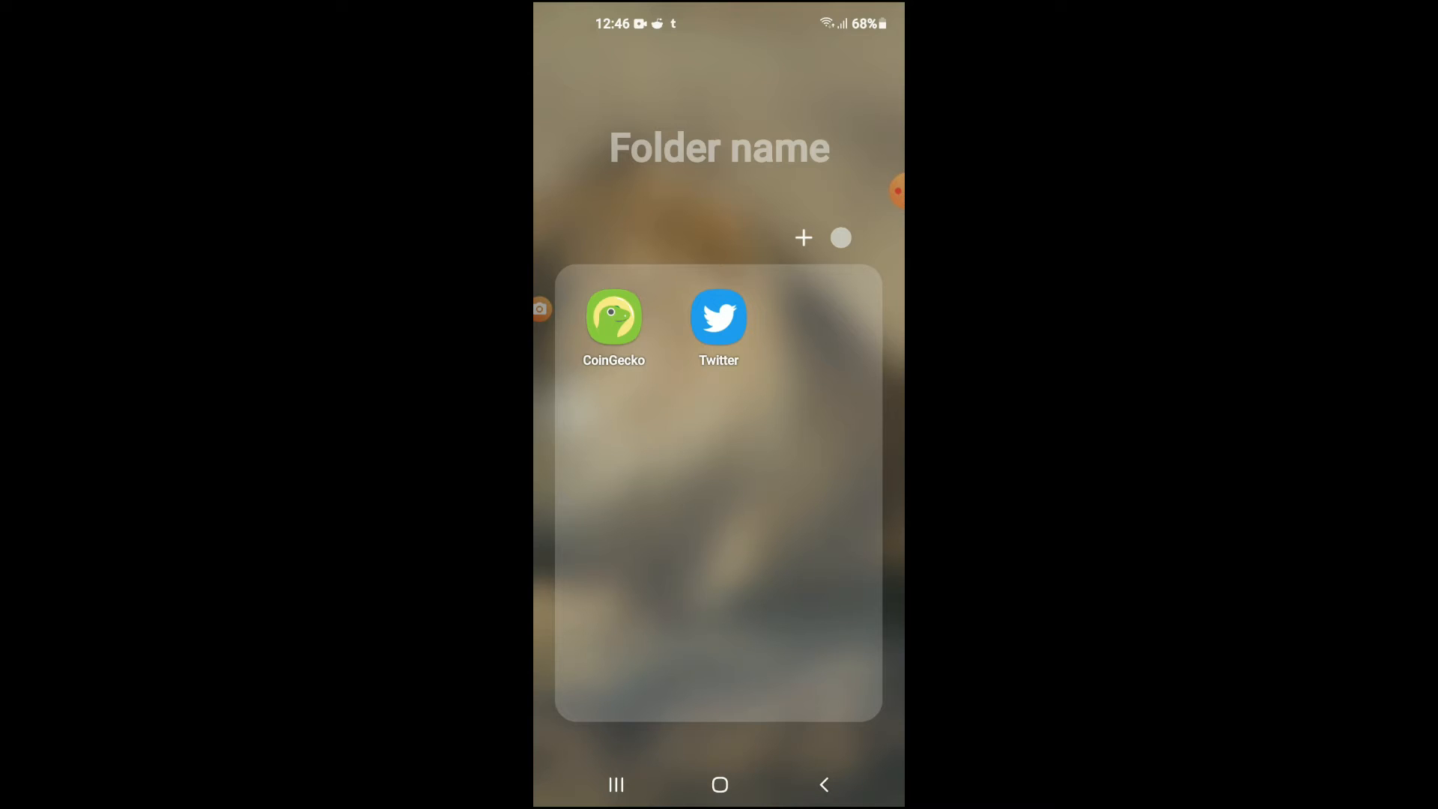
# Step: Launch Twitter from the home-screen folder to reach the home feed
pyautogui.click(719, 318)
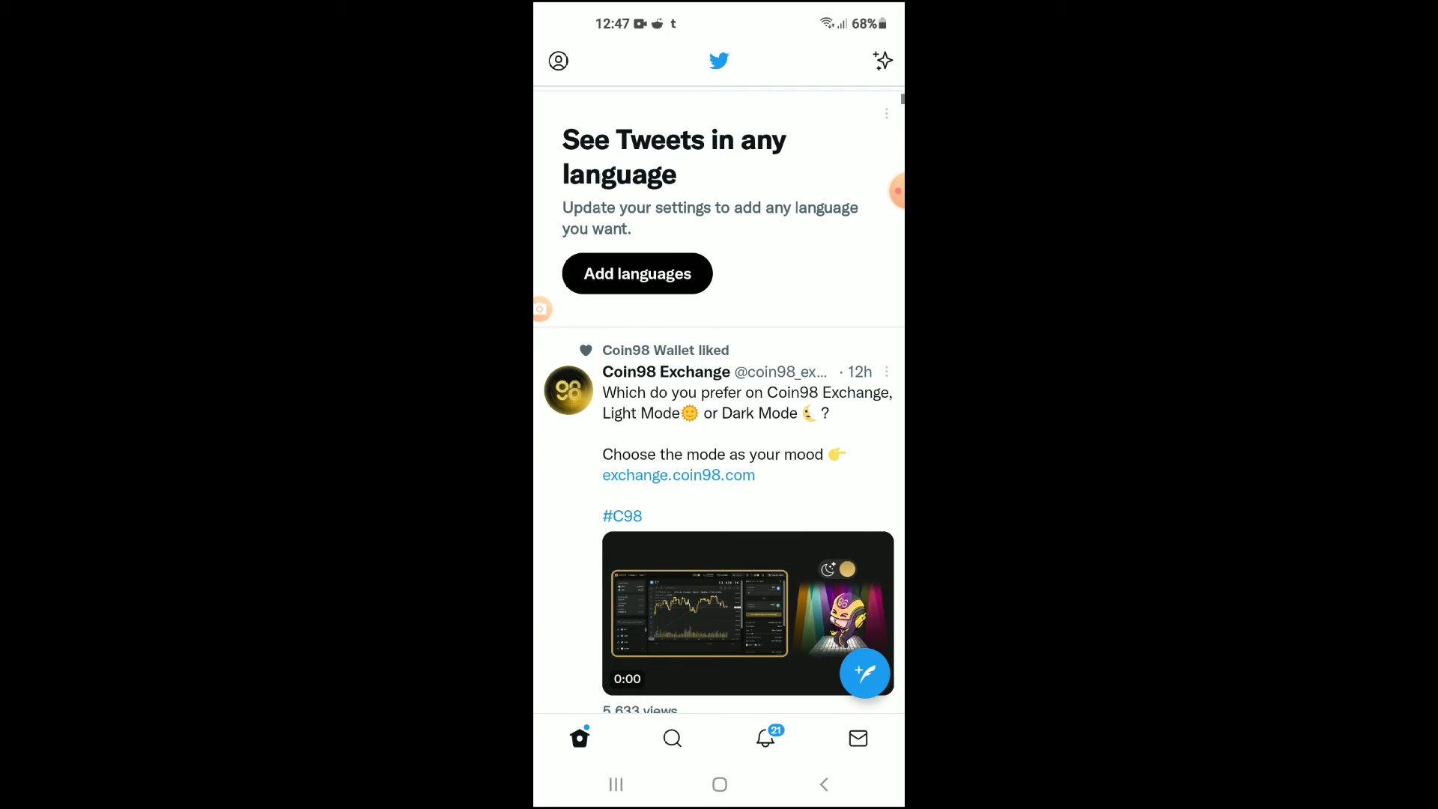
# Step: Navigate profile menu > Settings and privacy > Account > Password to the Update password form
pyautogui.click(557, 61)
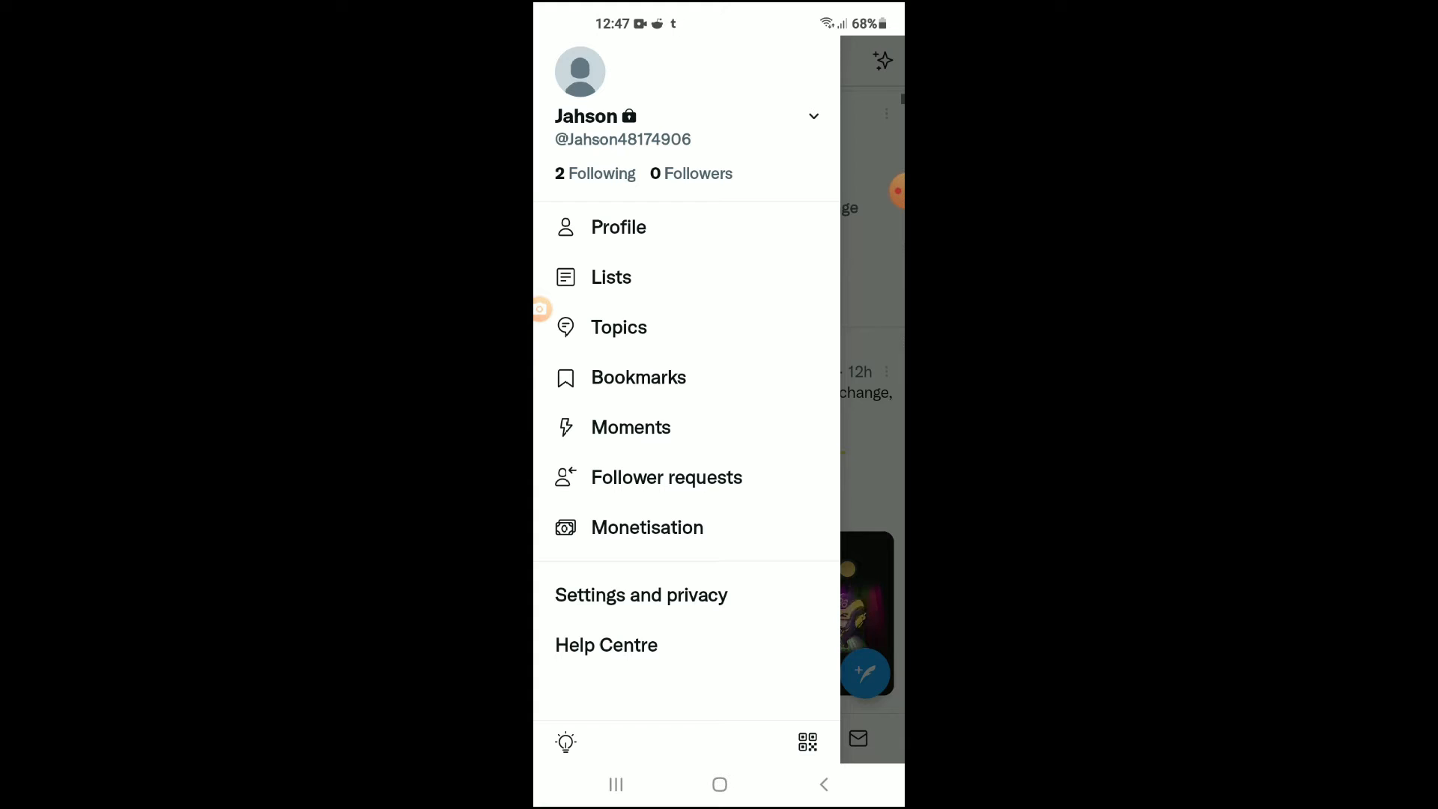
pyautogui.click(641, 594)
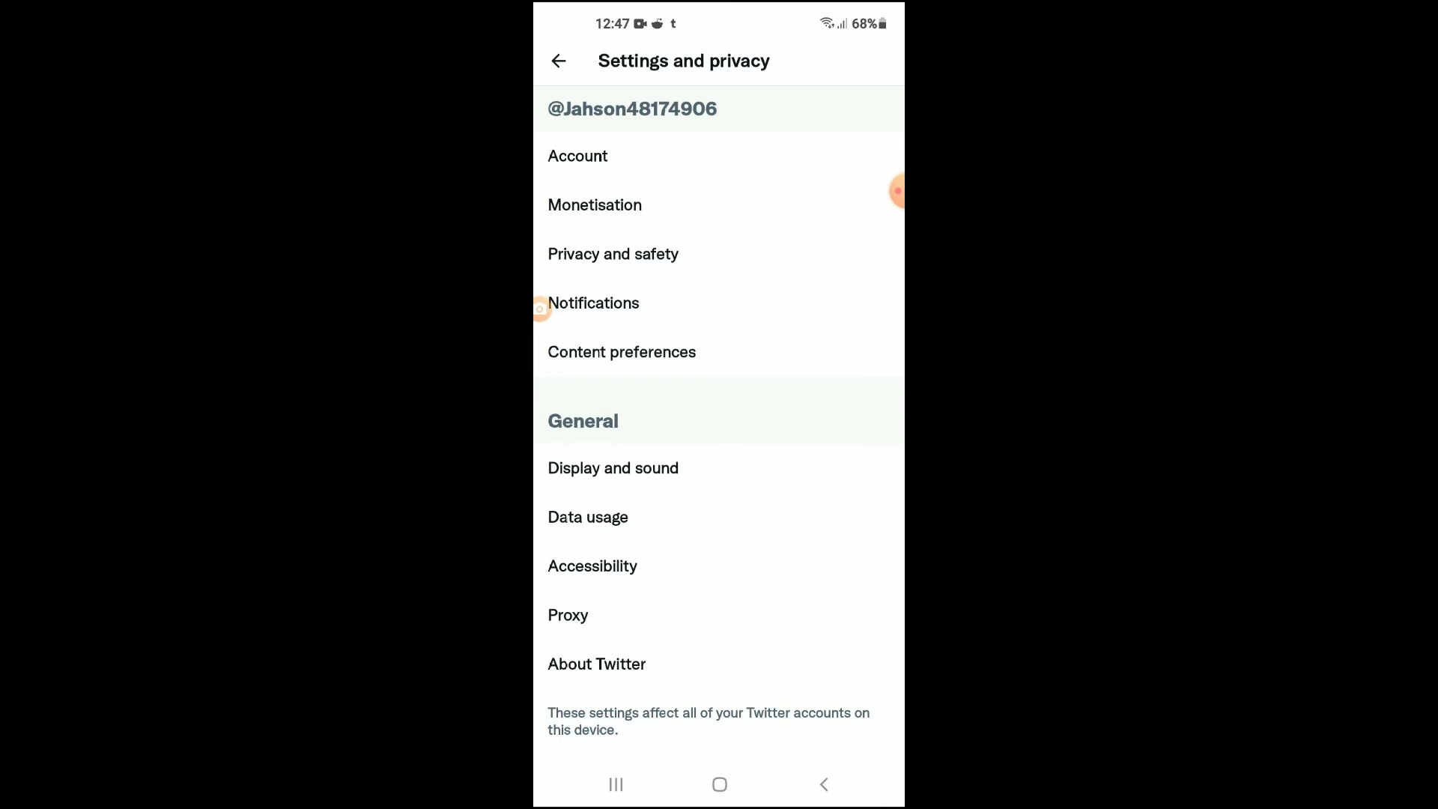
pyautogui.click(578, 156)
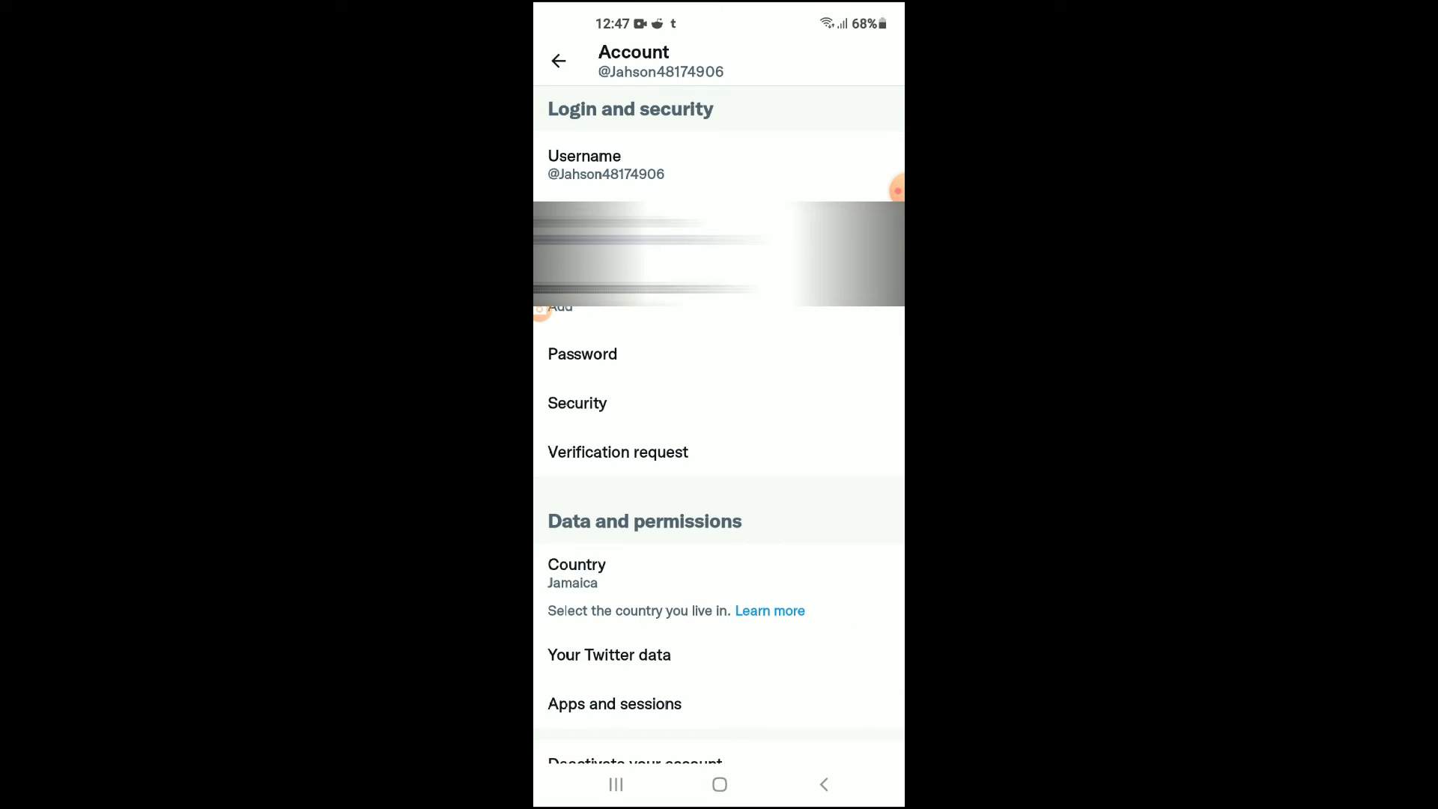
pyautogui.click(581, 353)
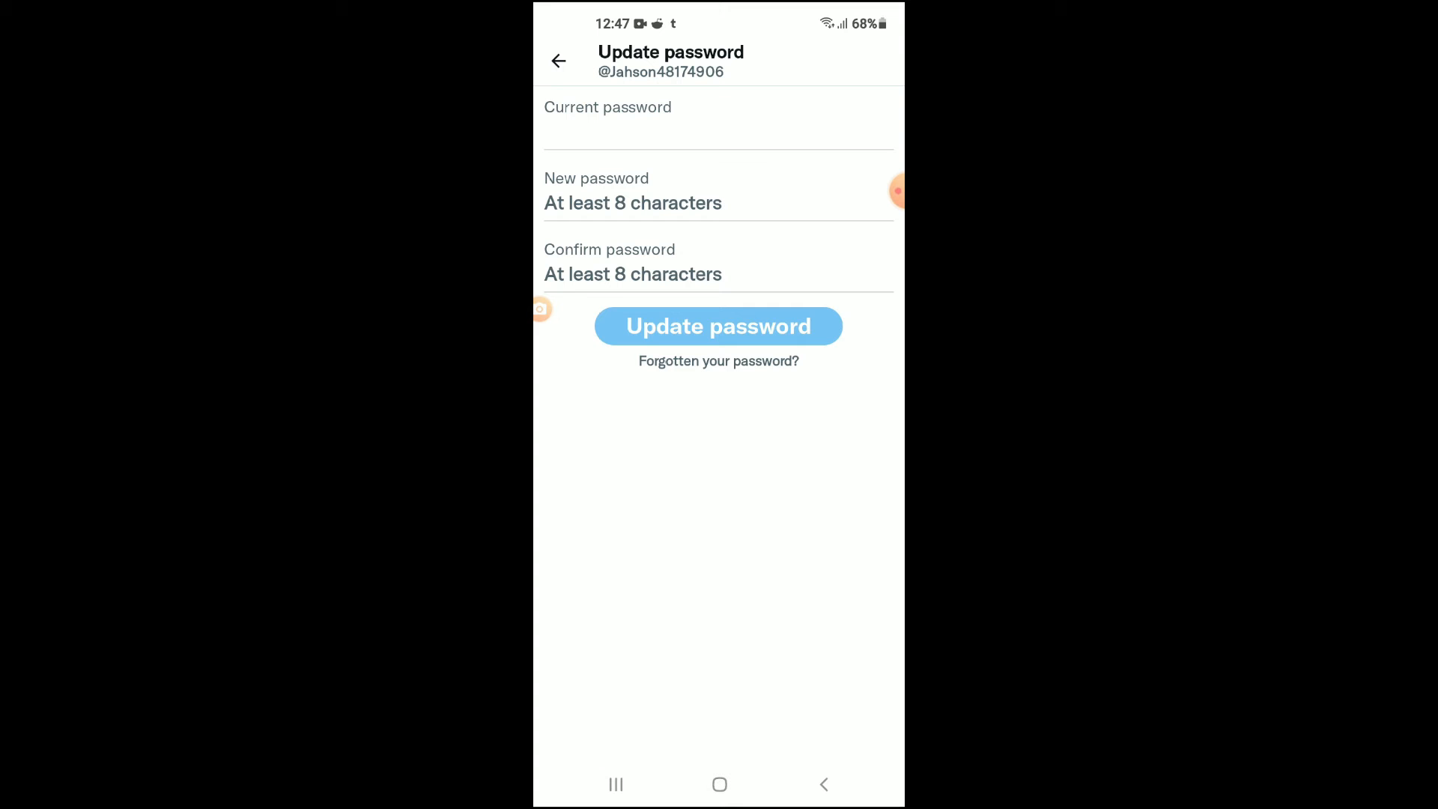
pyautogui.click(718, 128)
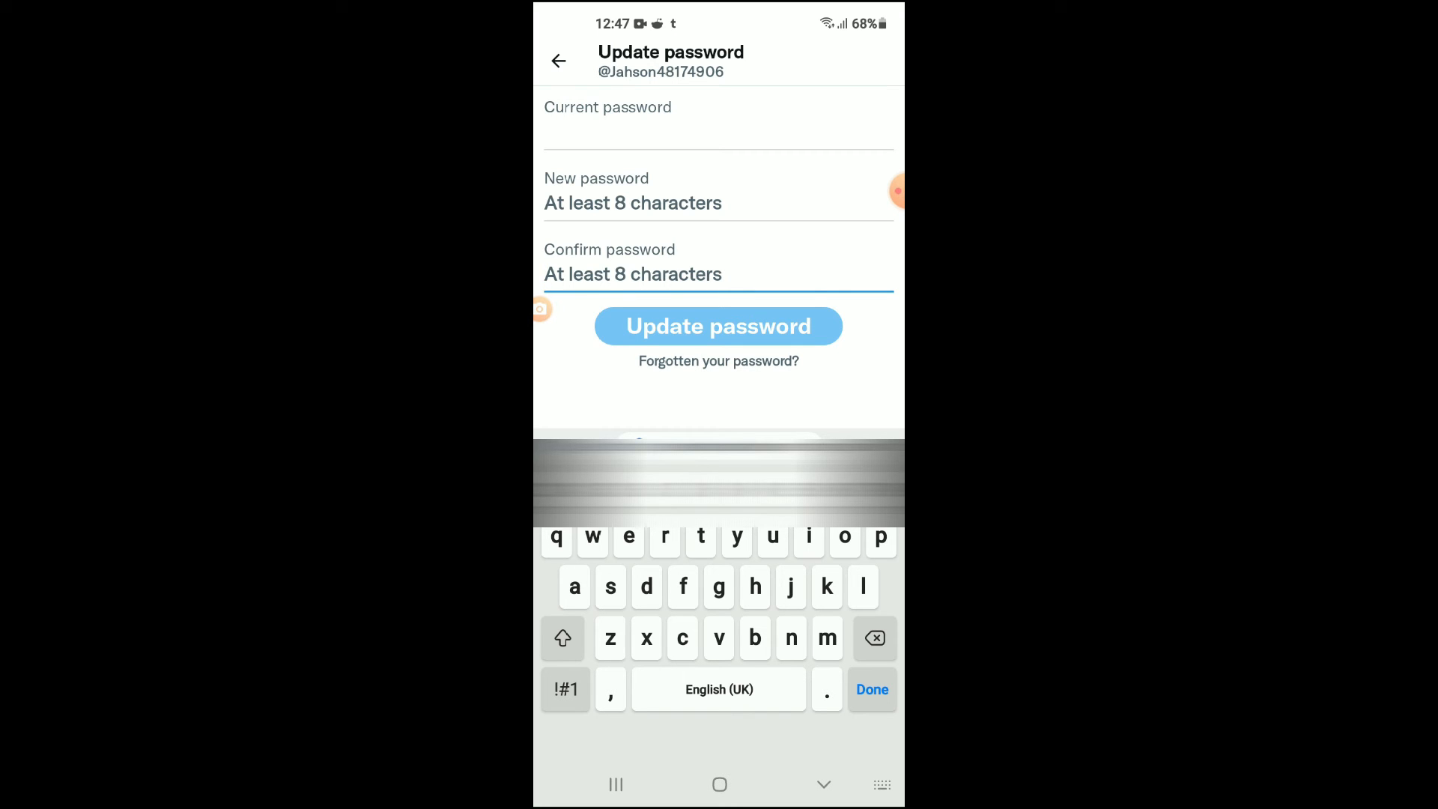
pyautogui.click(870, 689)
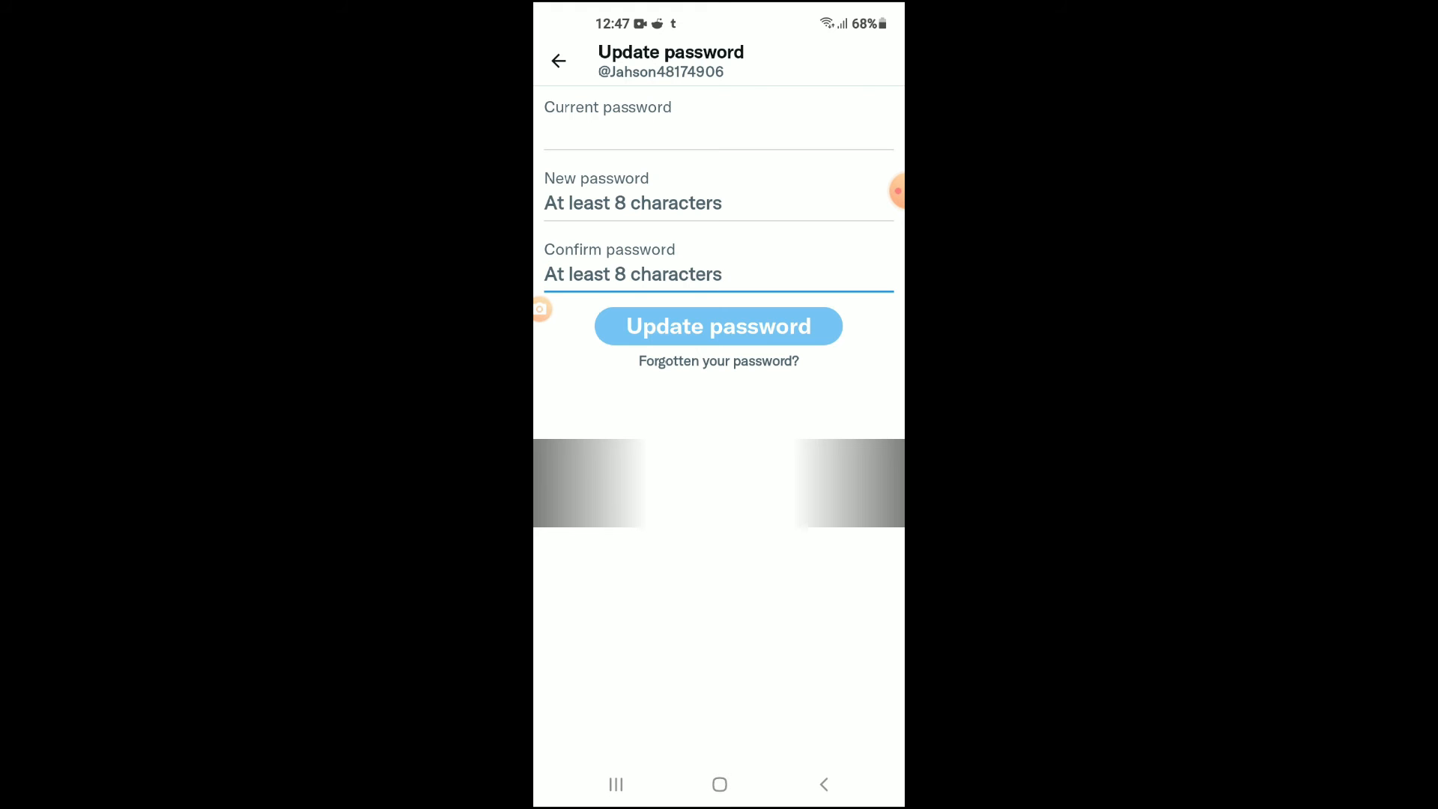